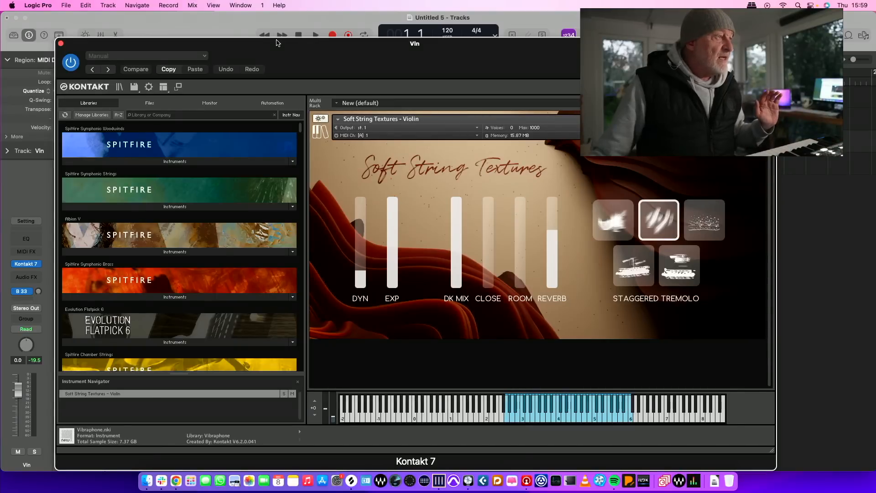
- Select the Harmonic Whistles articulation for the Soft String Textures violin
left_click(62, 44)
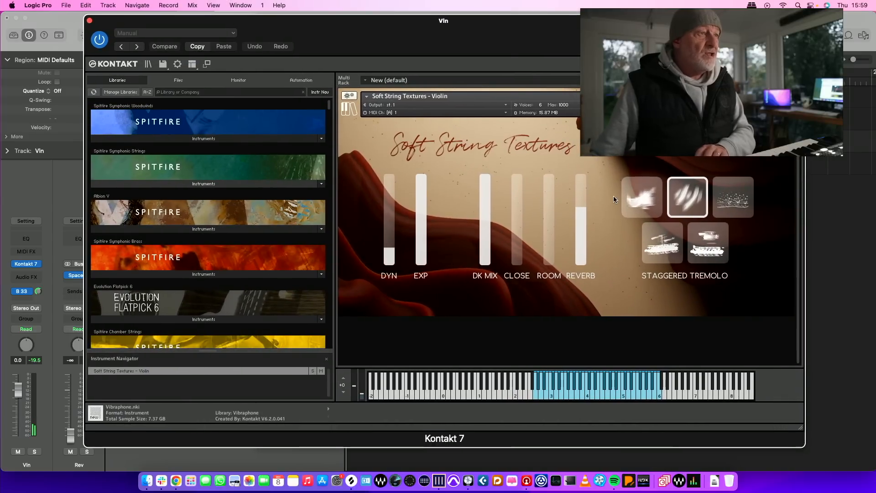
left_click(731, 197)
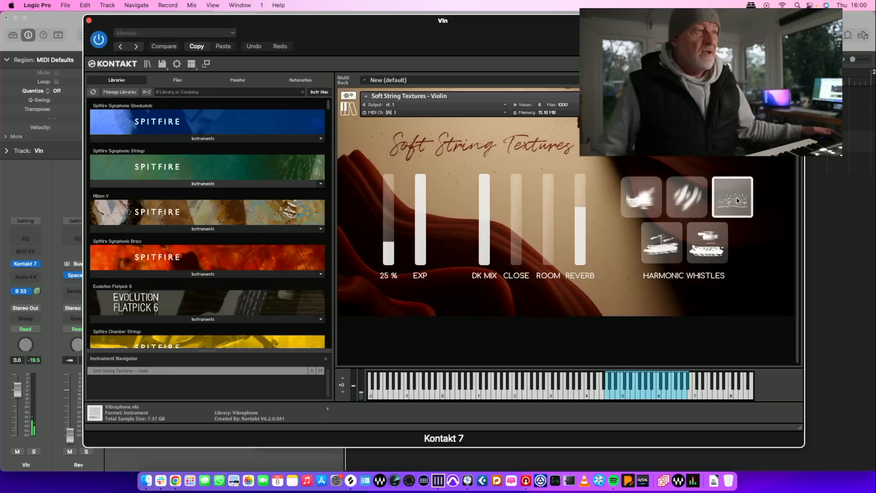
- Audition Sporadic Trills Maj 2nd, then settle on Sporadic Trills Min 3rd
left_click(660, 243)
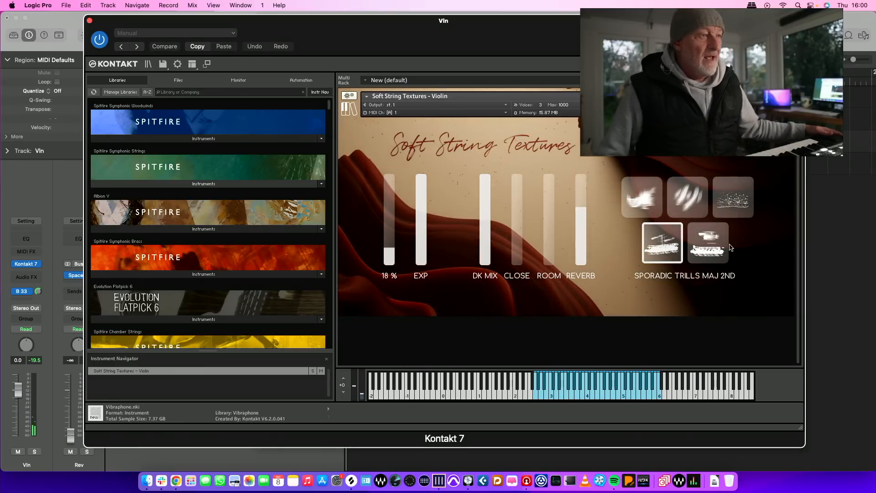
left_click(707, 243)
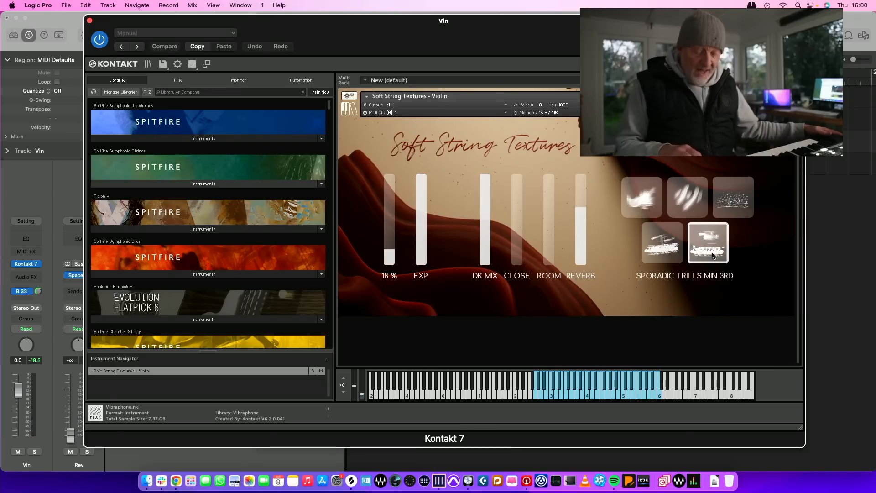